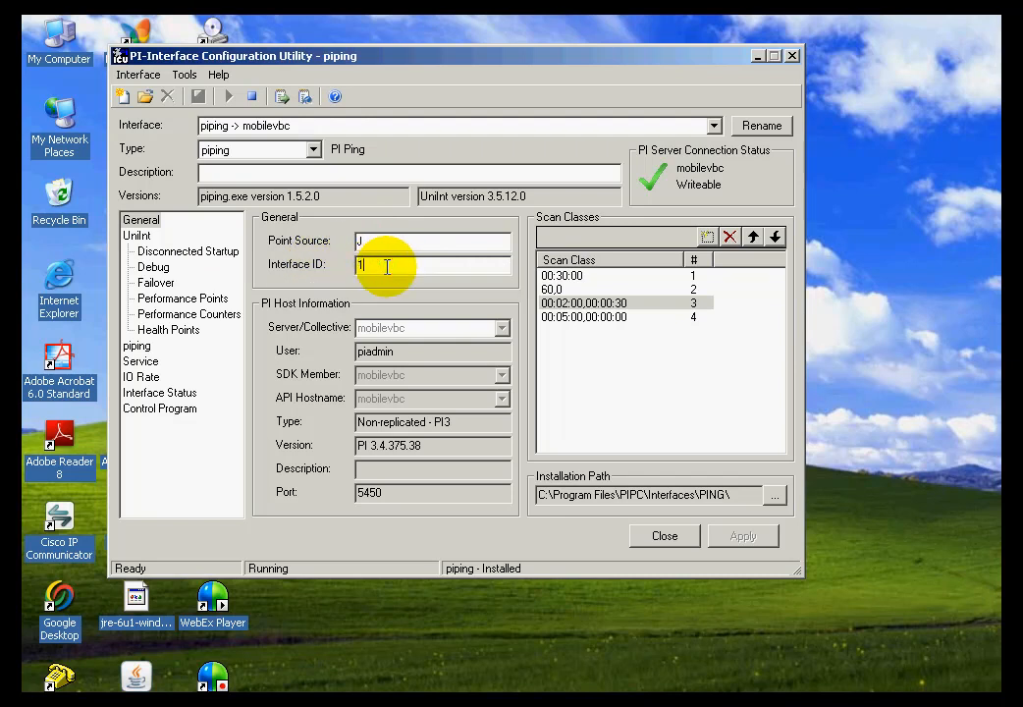
Review the scan class list, then bring up the UniInt page showing 120-second maximum stop time
click(565, 275)
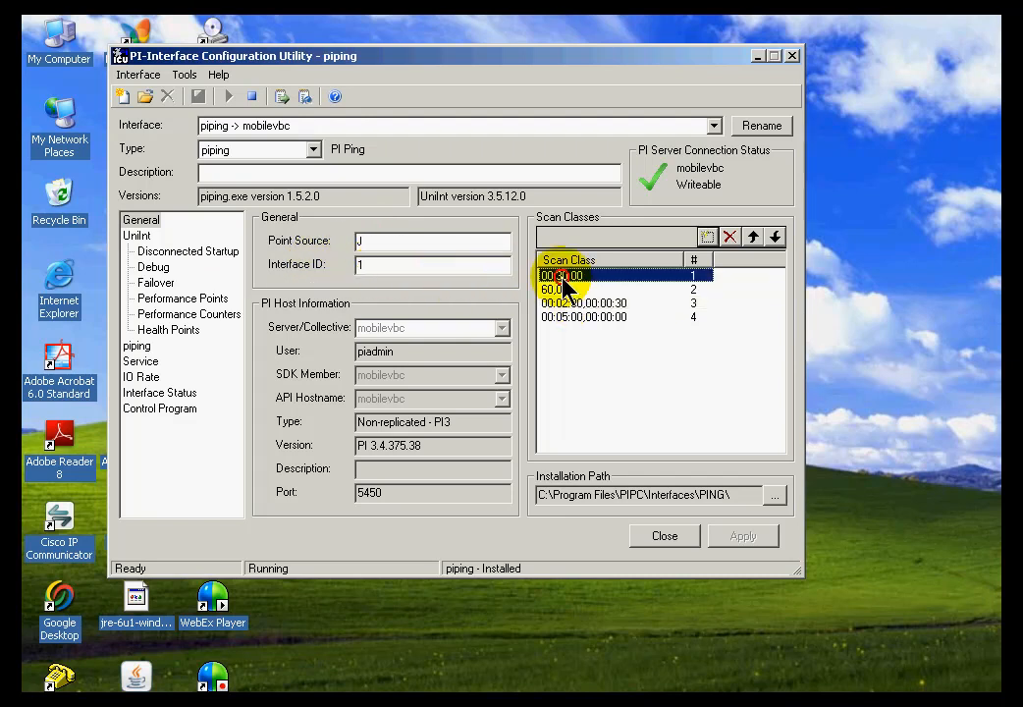
click(585, 316)
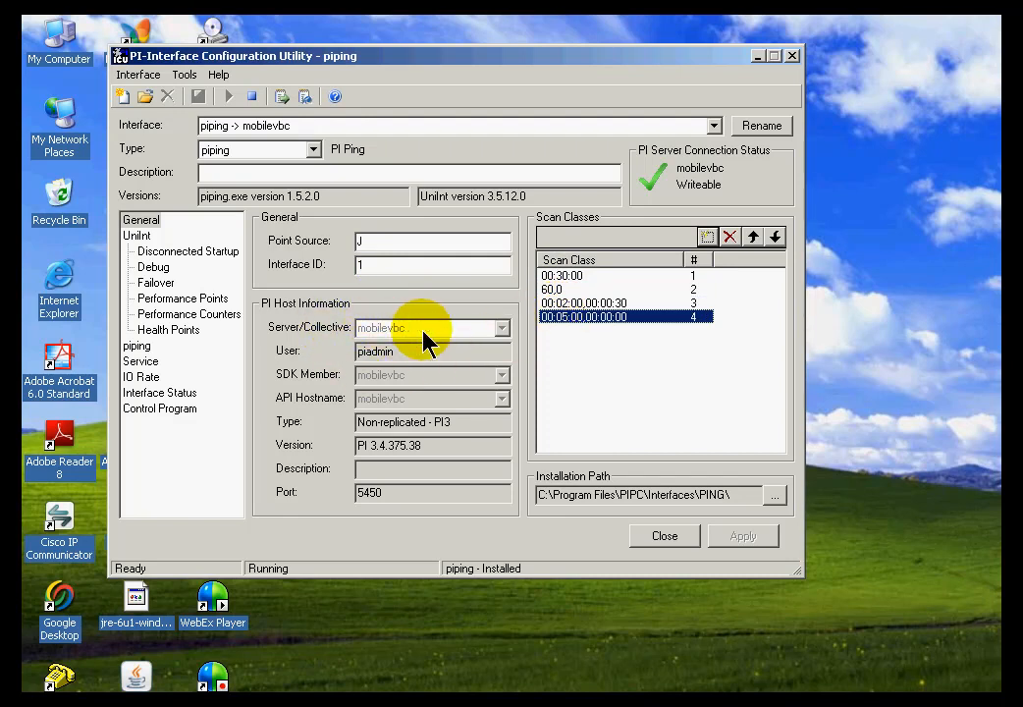
mouse_move(573, 283)
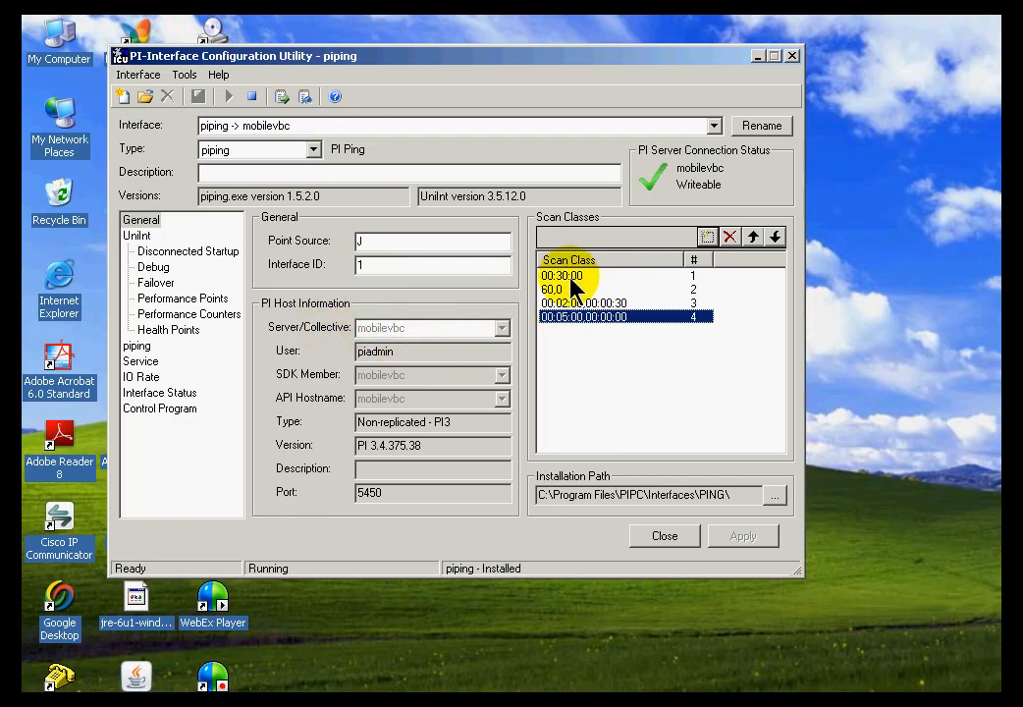
mouse_move(560, 288)
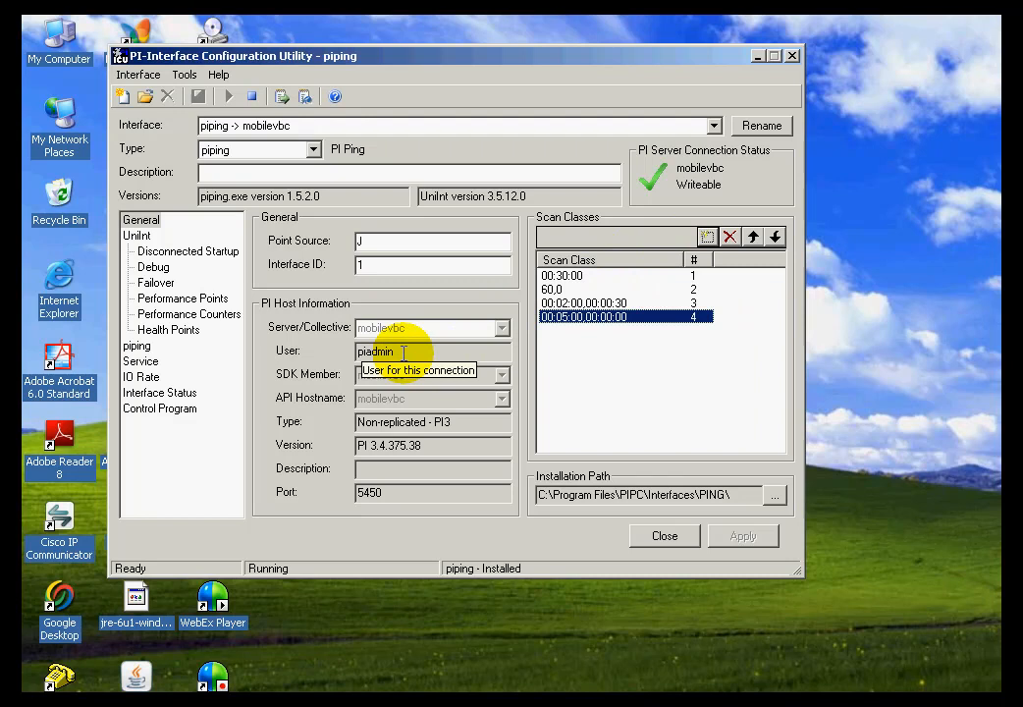
mouse_move(436, 350)
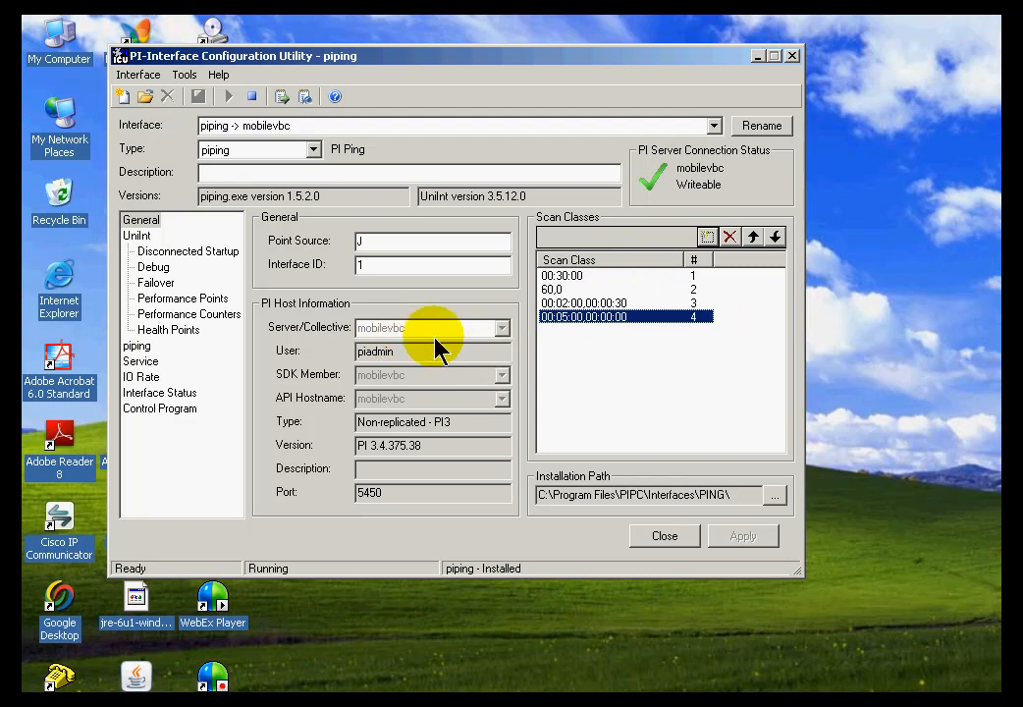
mouse_move(467, 346)
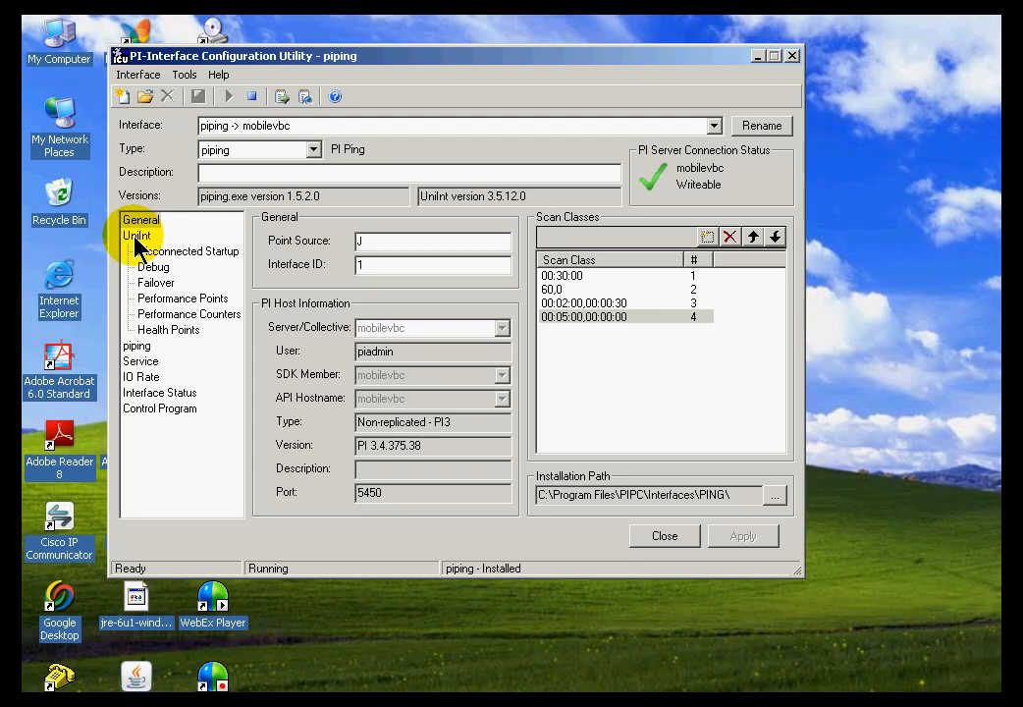
click(137, 235)
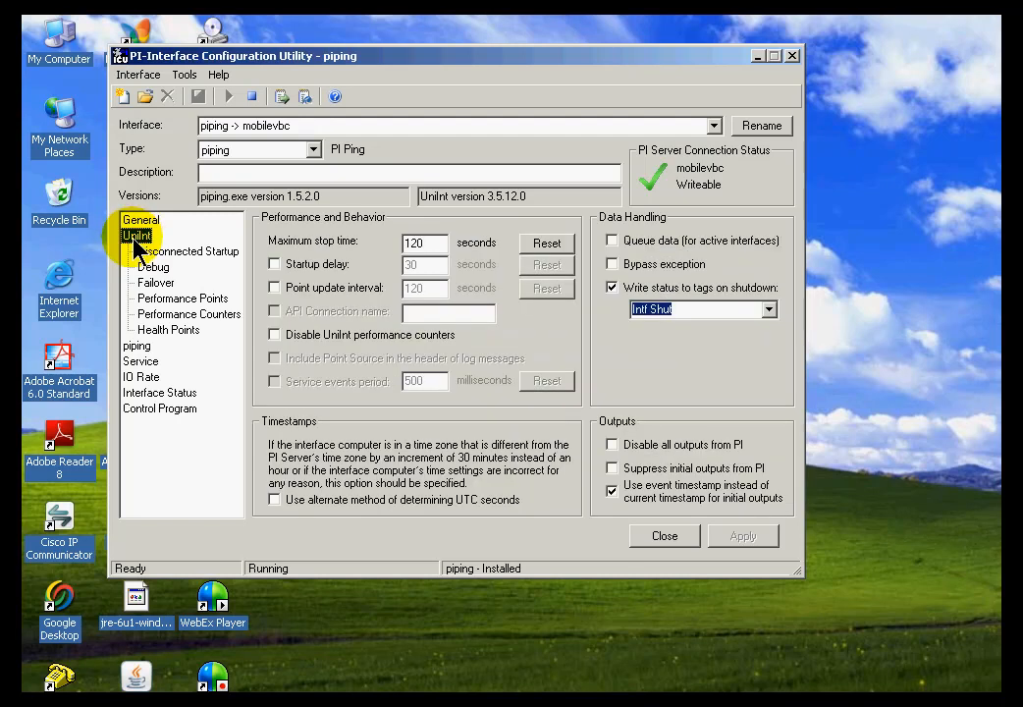
mouse_move(245, 265)
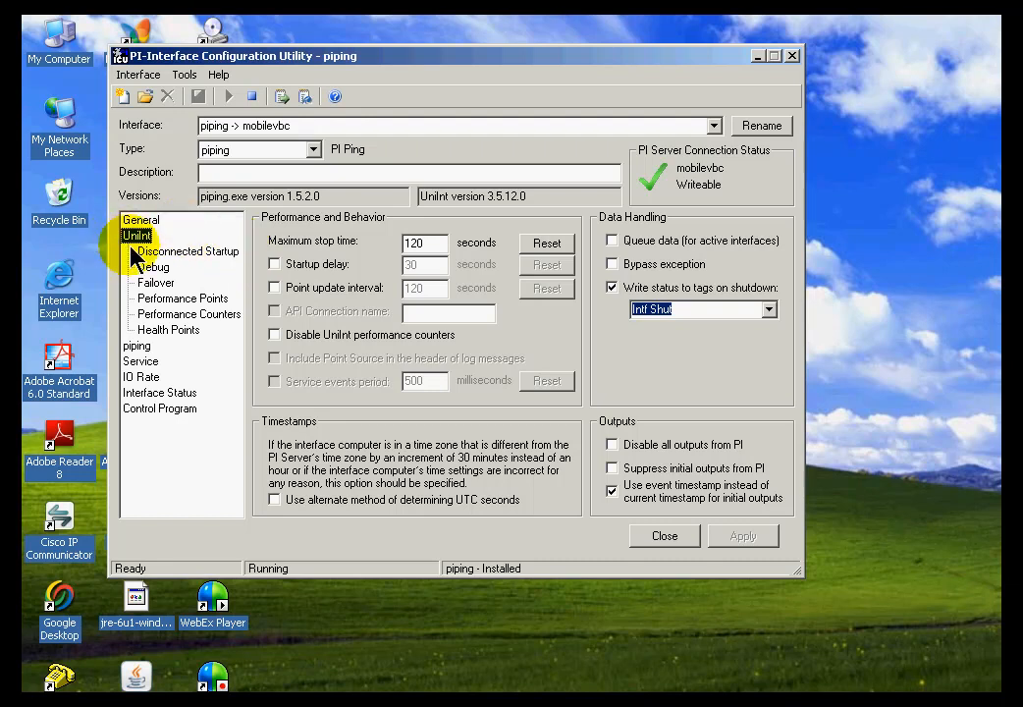
mouse_move(192, 259)
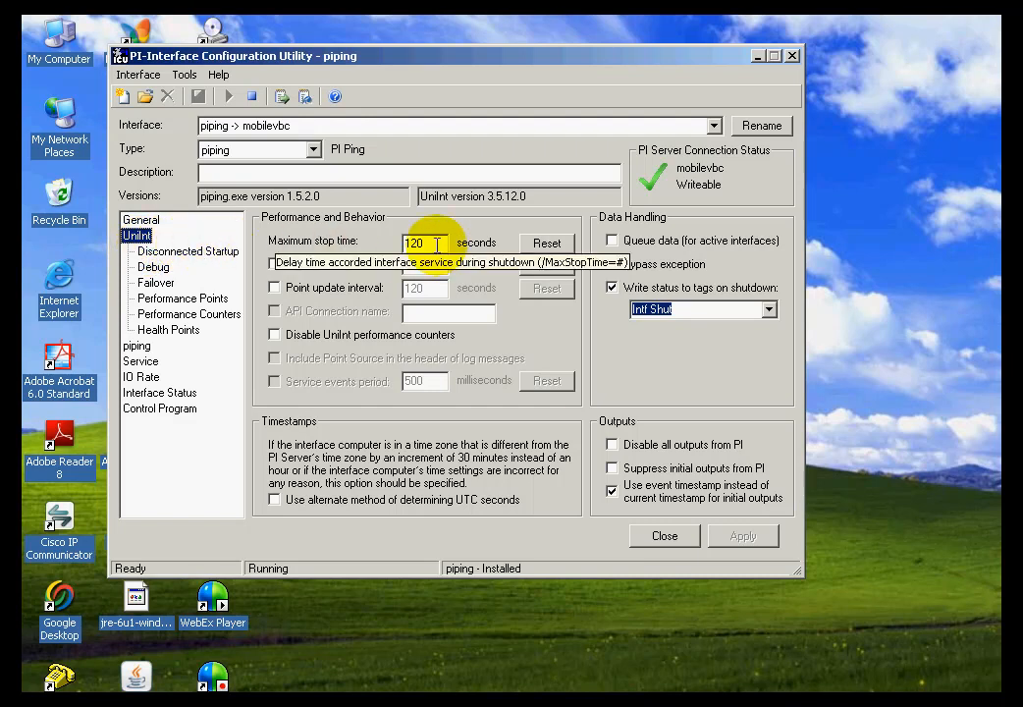
mouse_move(383, 265)
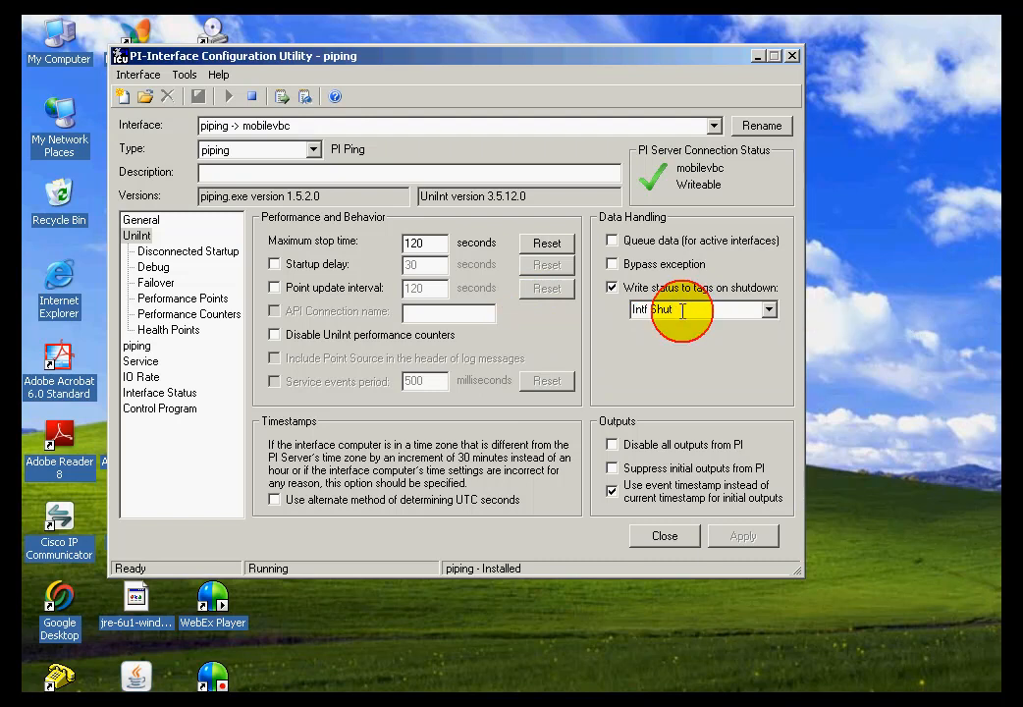
mouse_move(781, 298)
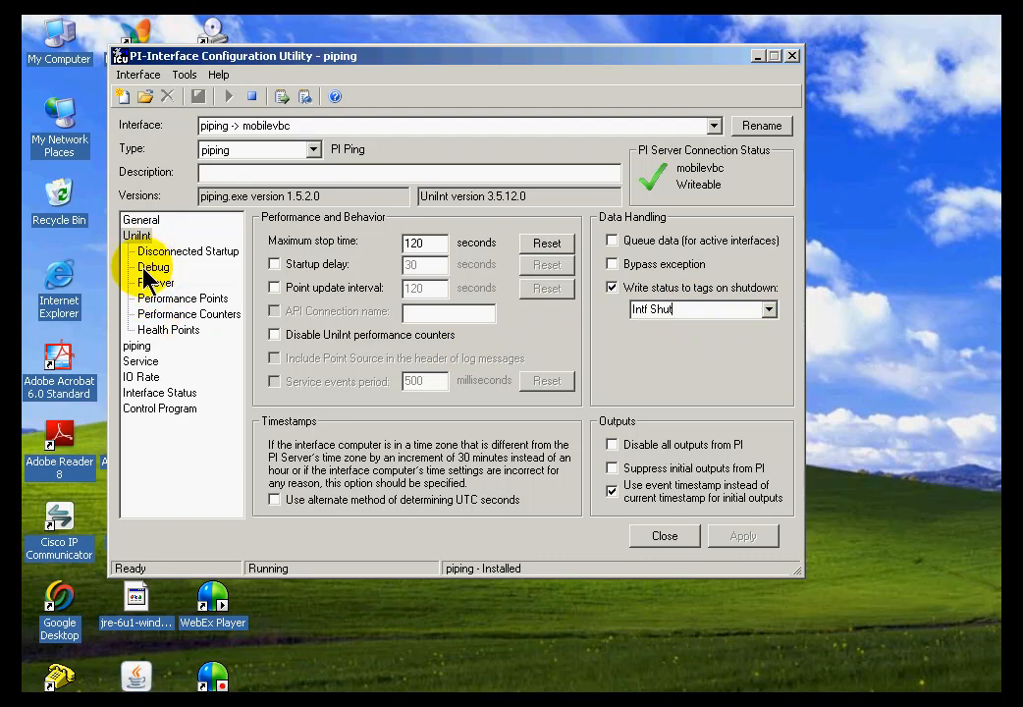
Show the Debug Levels page under UniInt with no debug levels checked
click(153, 267)
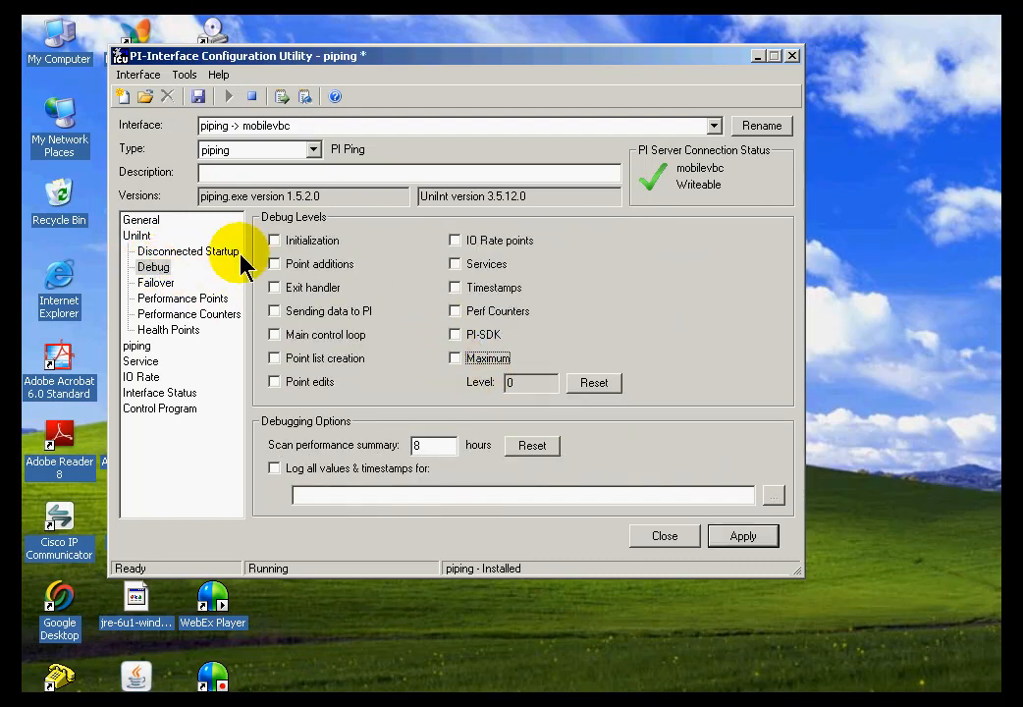
mouse_move(314, 294)
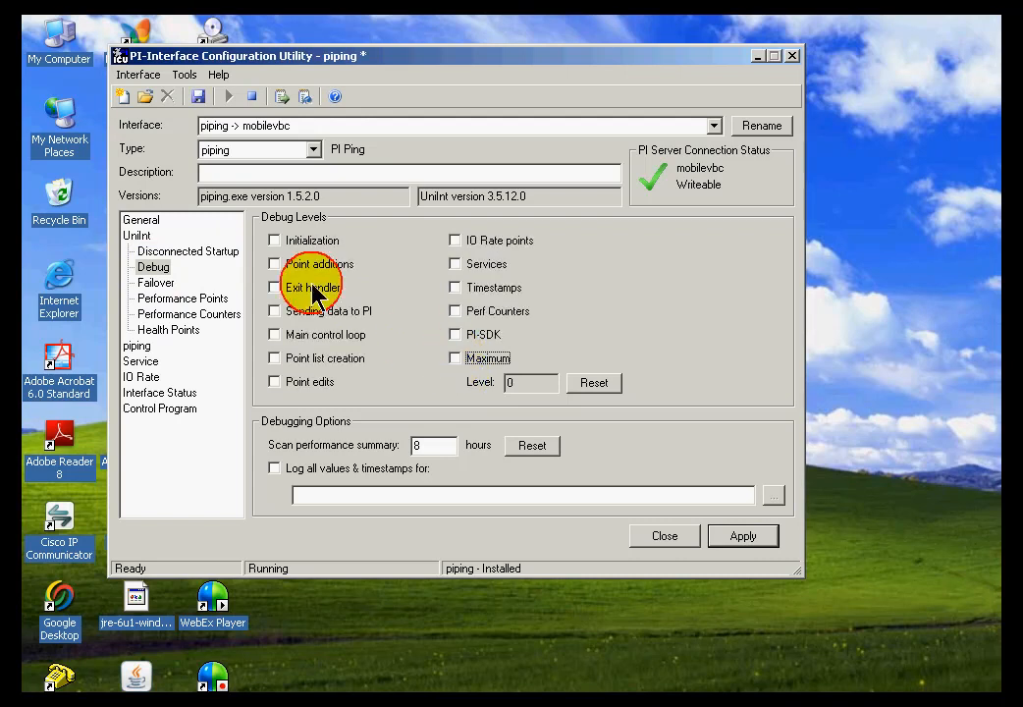
click(275, 240)
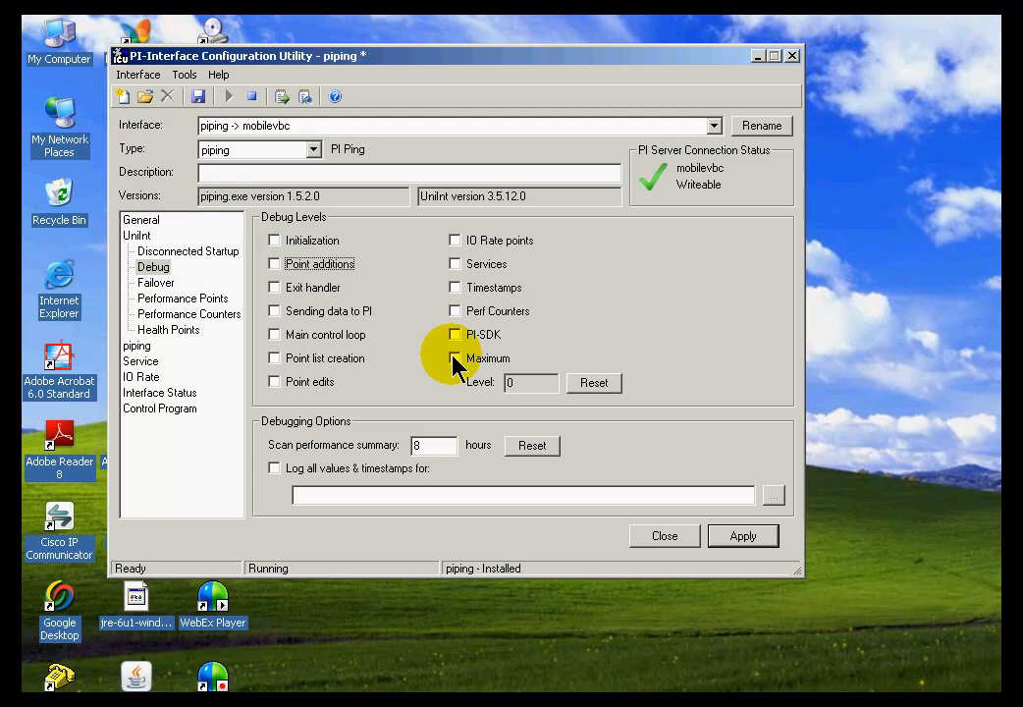
click(456, 358)
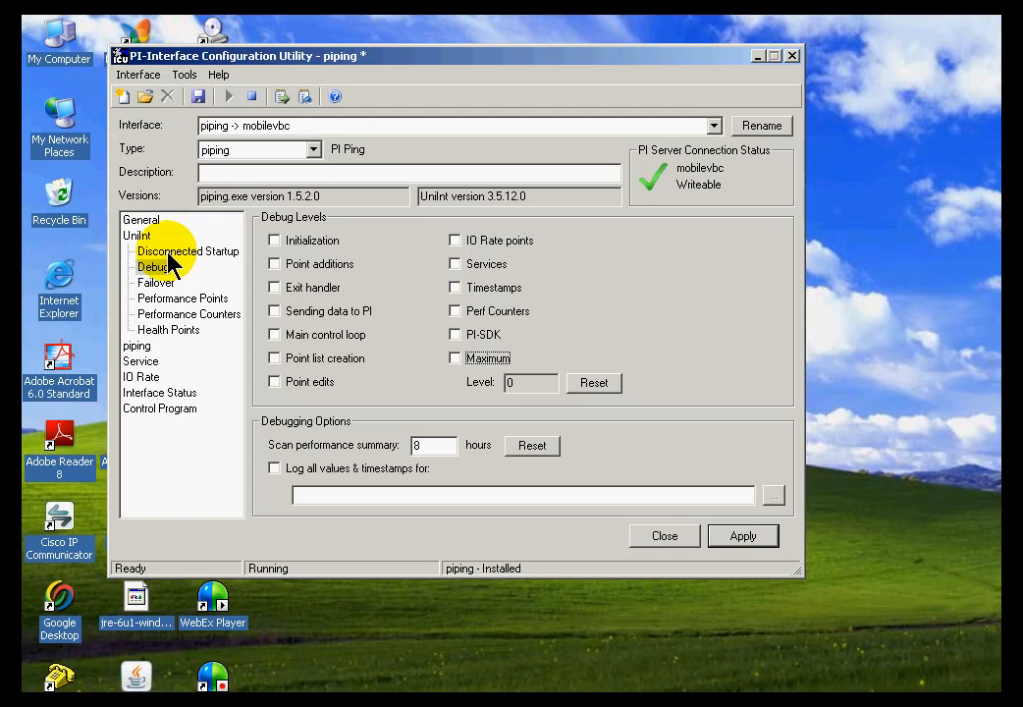
Browse Disconnected Startup, Performance Points, Counters and Health Points pages, returning to UniInt
click(188, 252)
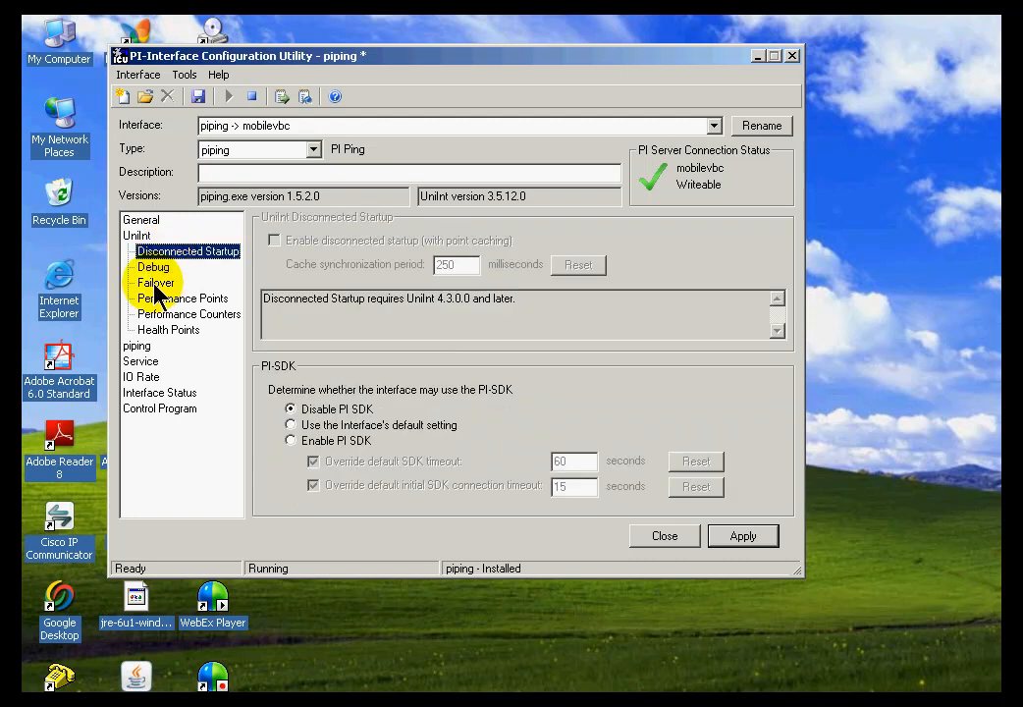
click(181, 298)
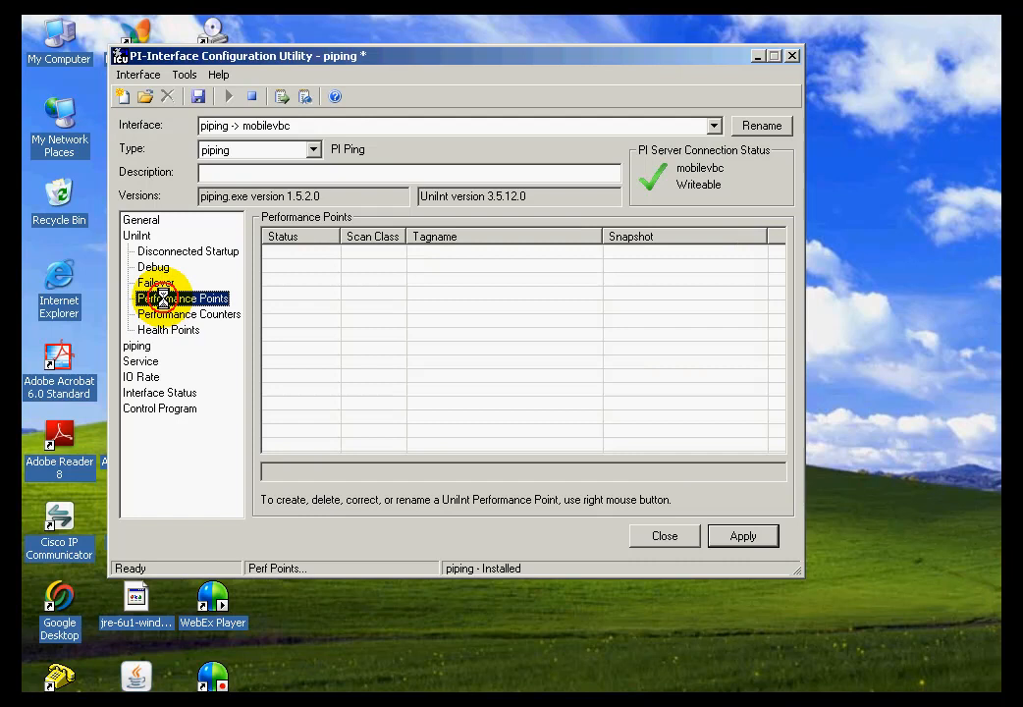
click(188, 314)
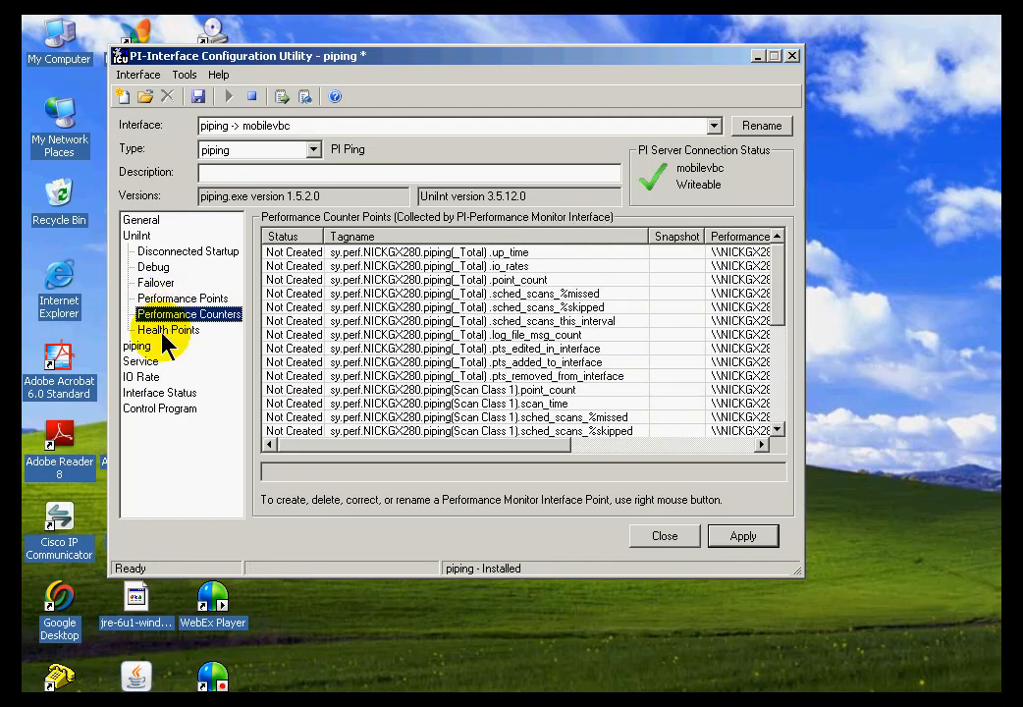
click(167, 330)
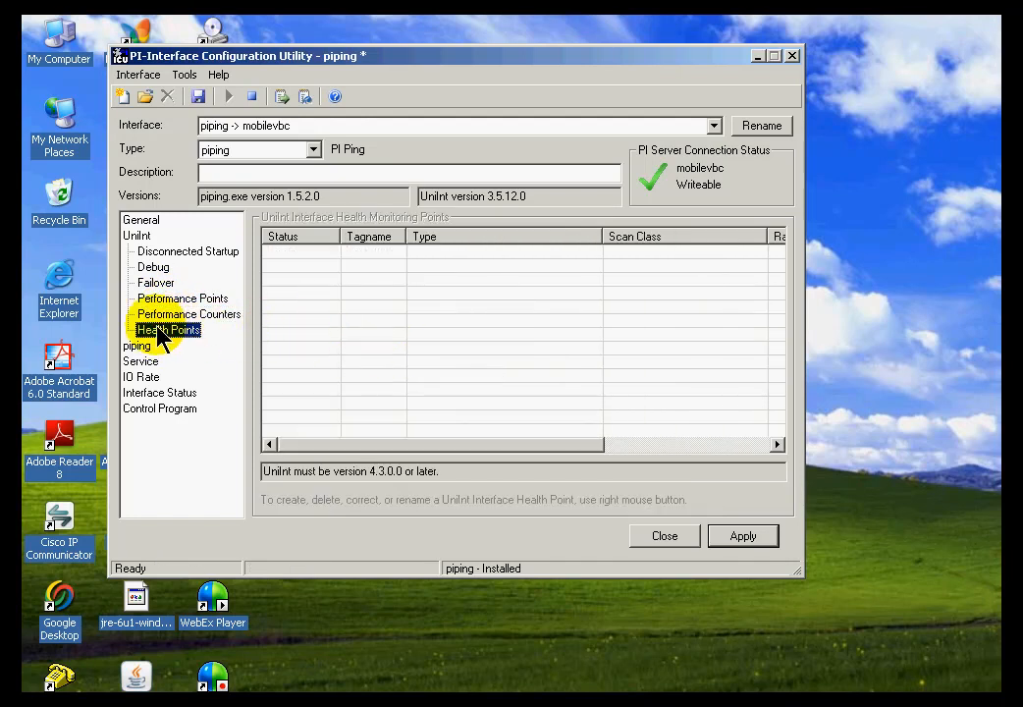
click(181, 298)
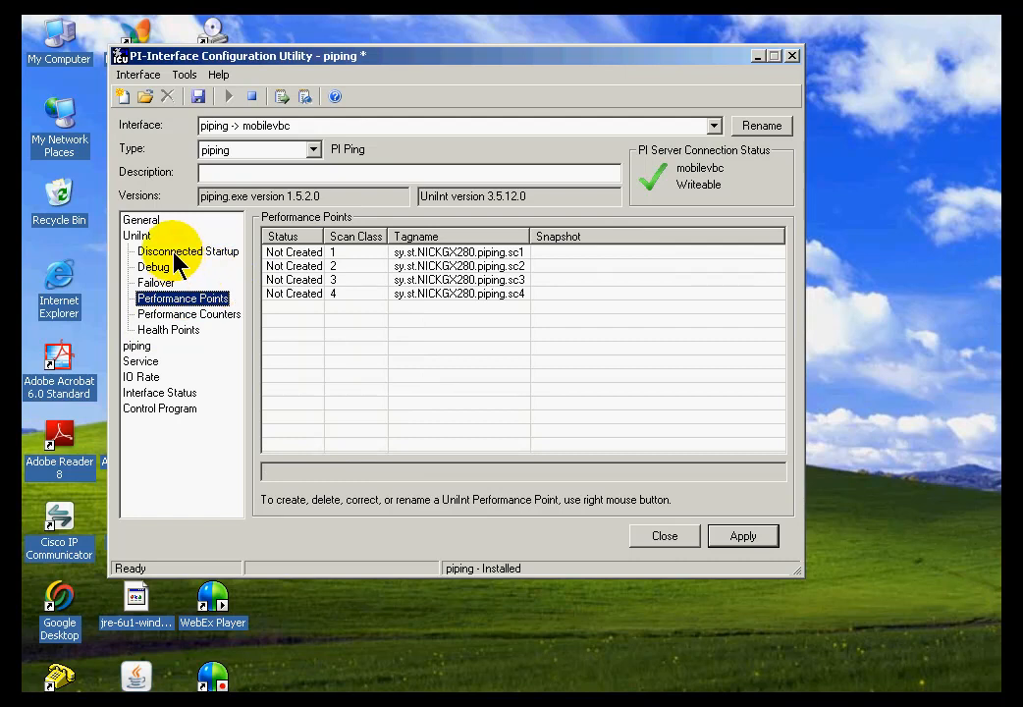
click(188, 252)
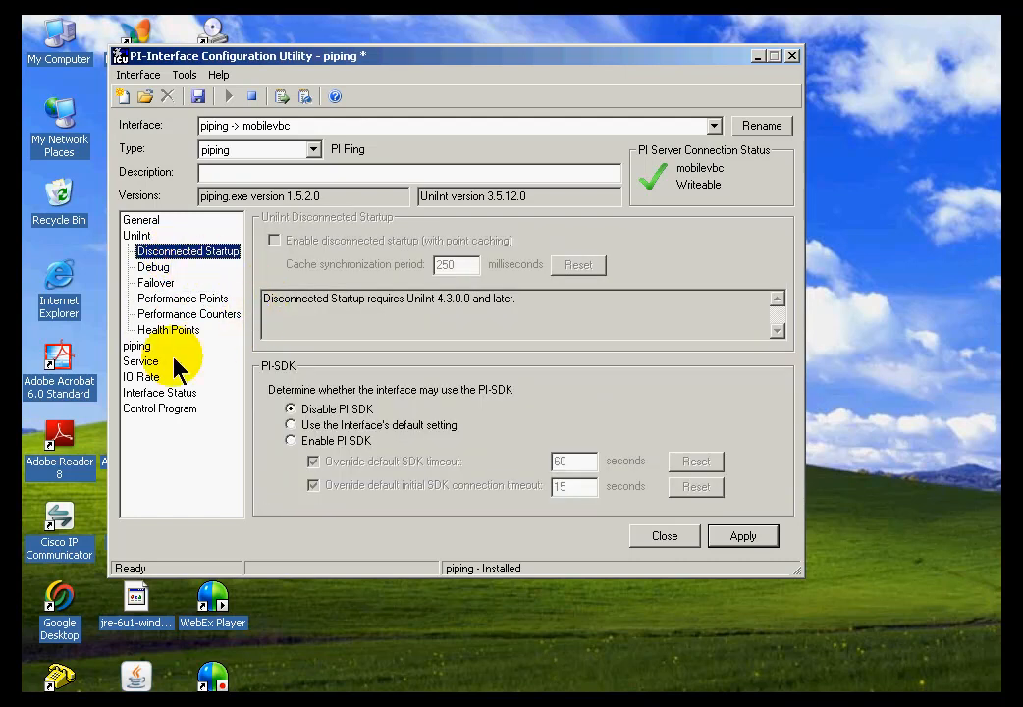
mouse_move(344, 344)
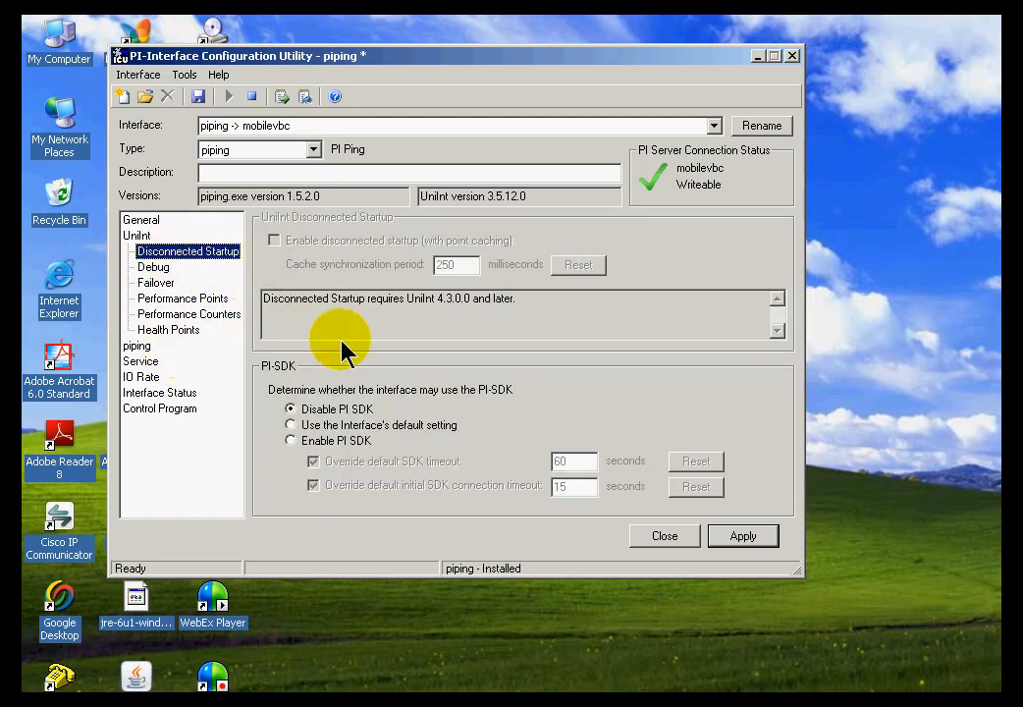
mouse_move(149, 354)
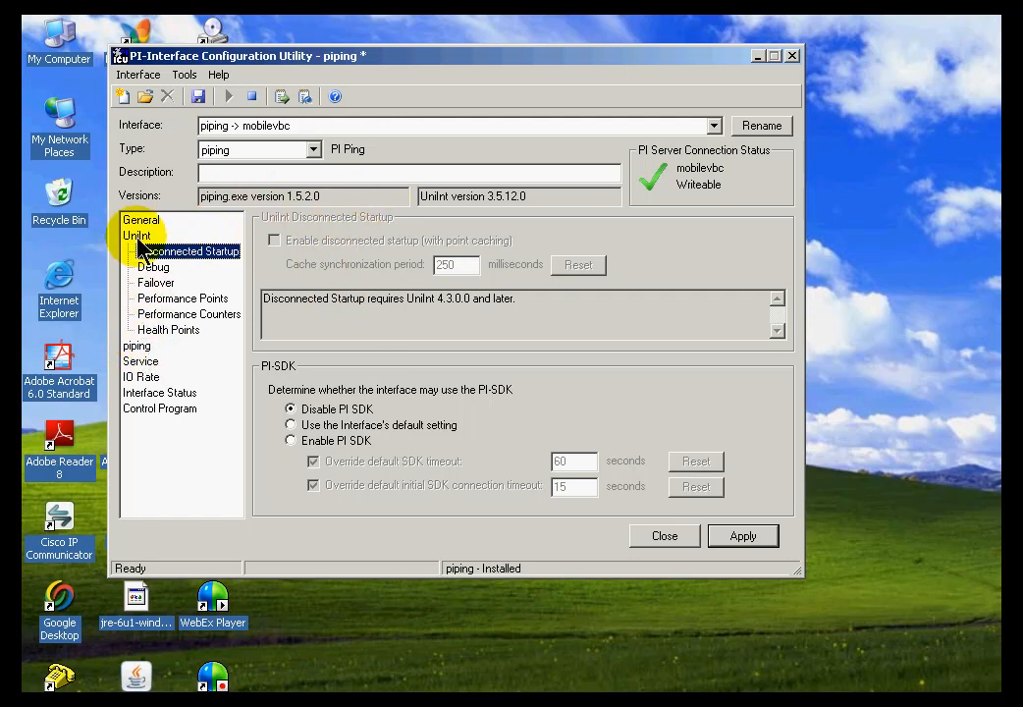
click(138, 236)
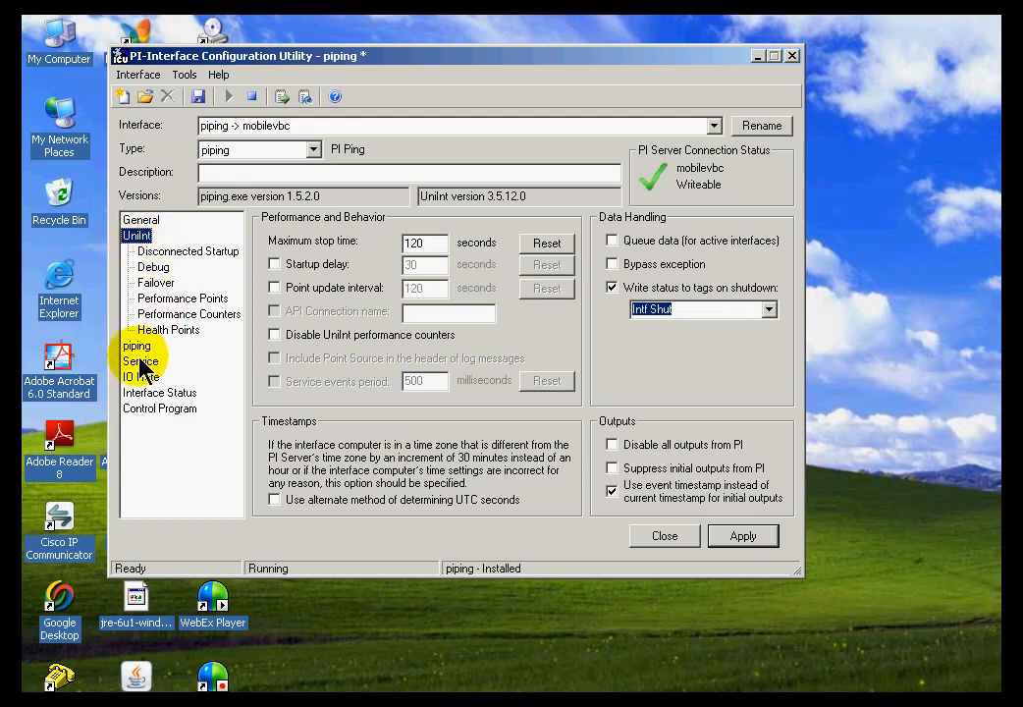
Show the piping interface-specific parameters, answering the Unsaved Changes prompt, timeout left at 3 seconds
click(138, 346)
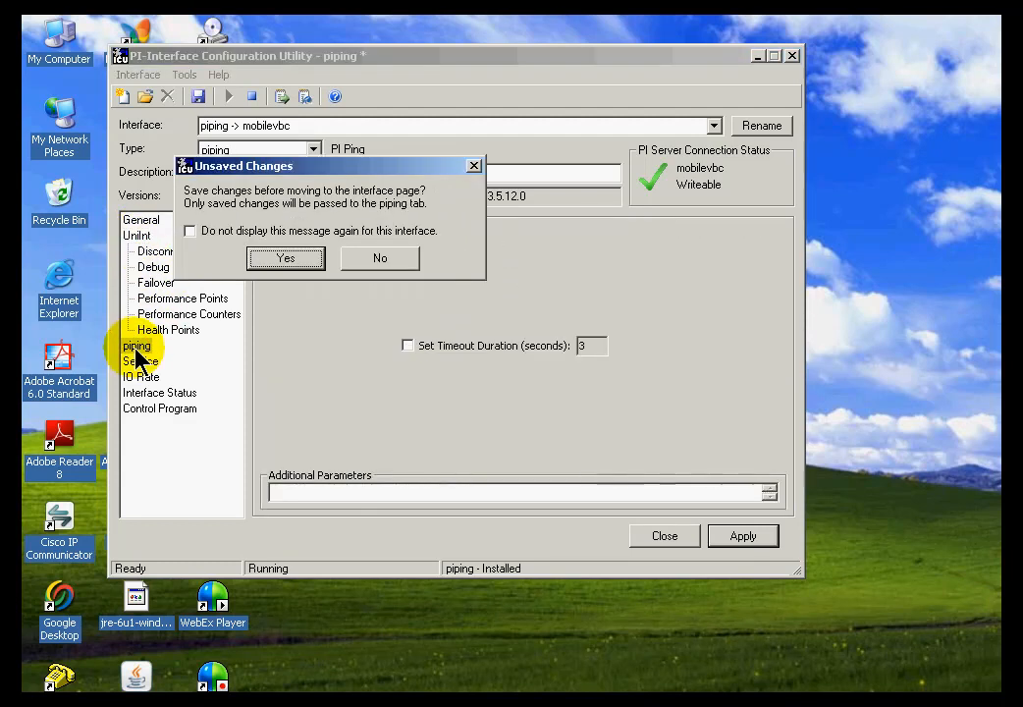
click(379, 257)
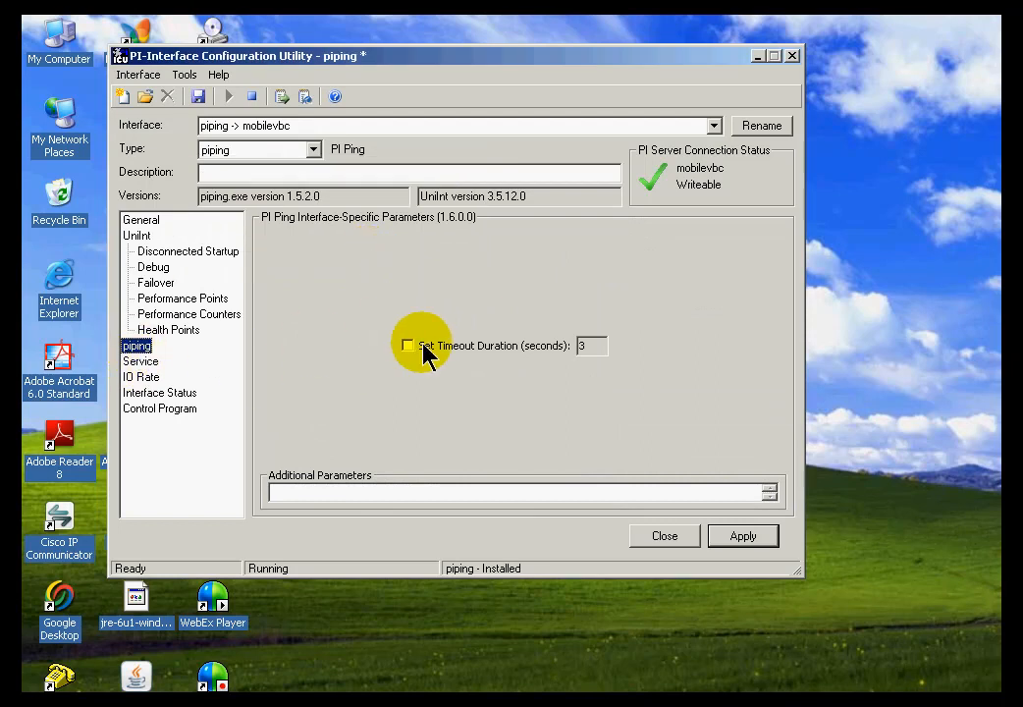
mouse_move(412, 354)
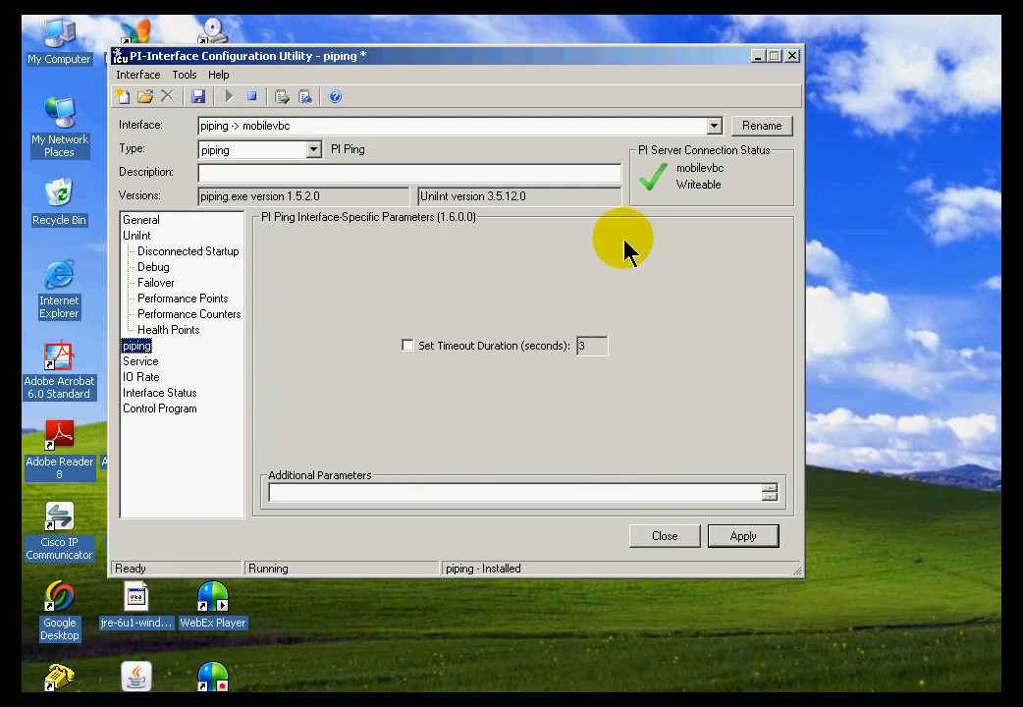
mouse_move(534, 253)
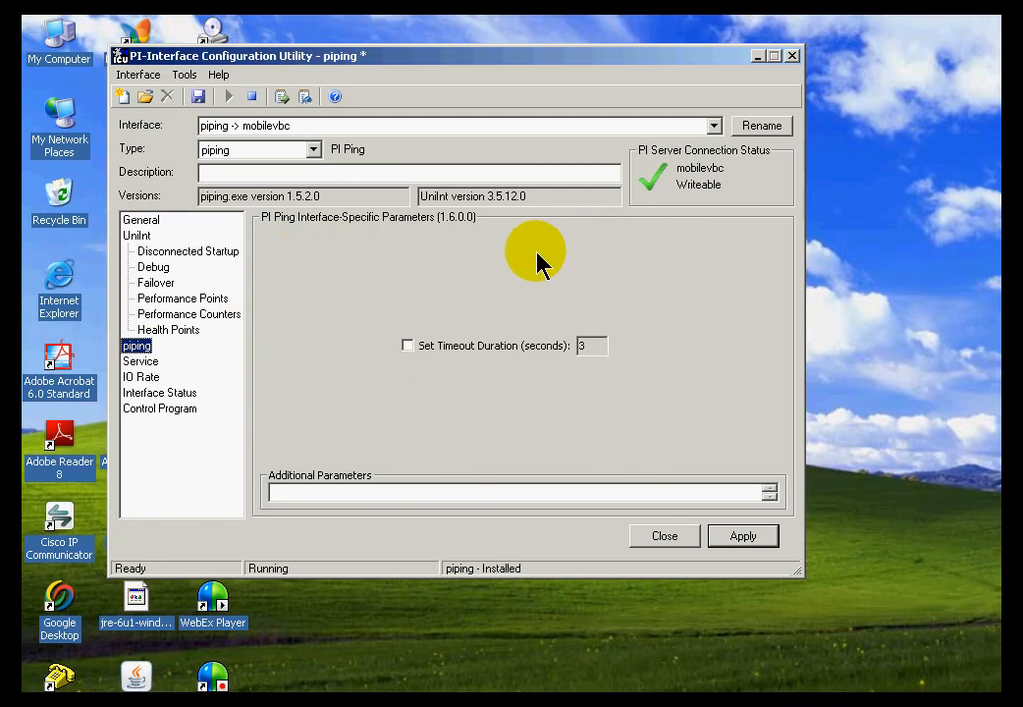
mouse_move(291, 248)
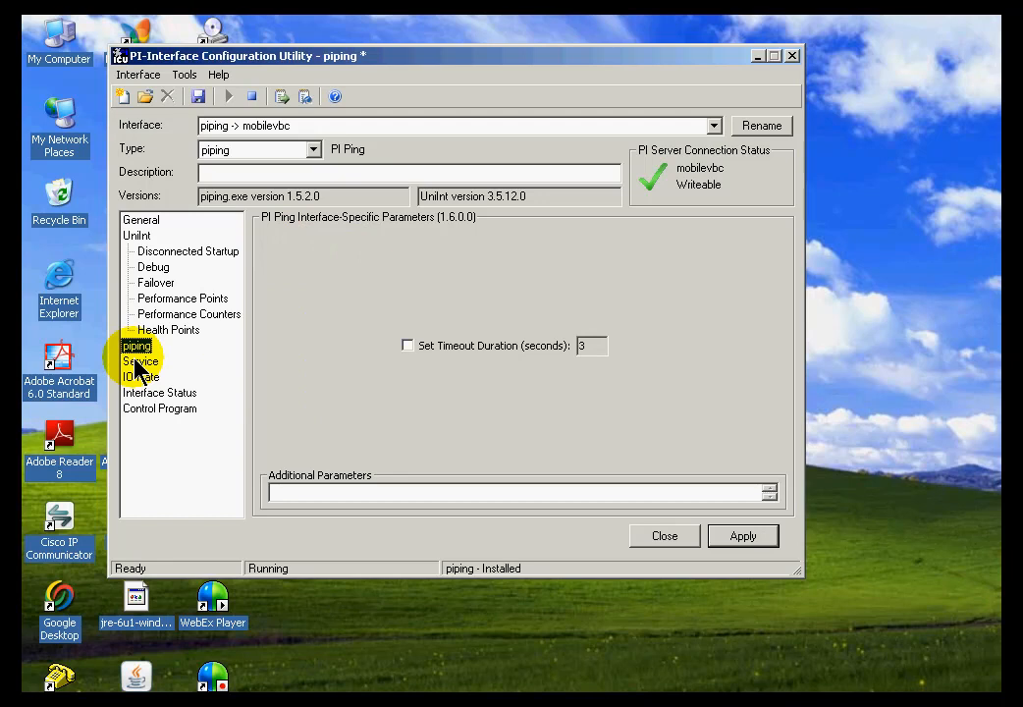
Show the Service Configuration page, declining the BufServ dependency suggestion
click(141, 361)
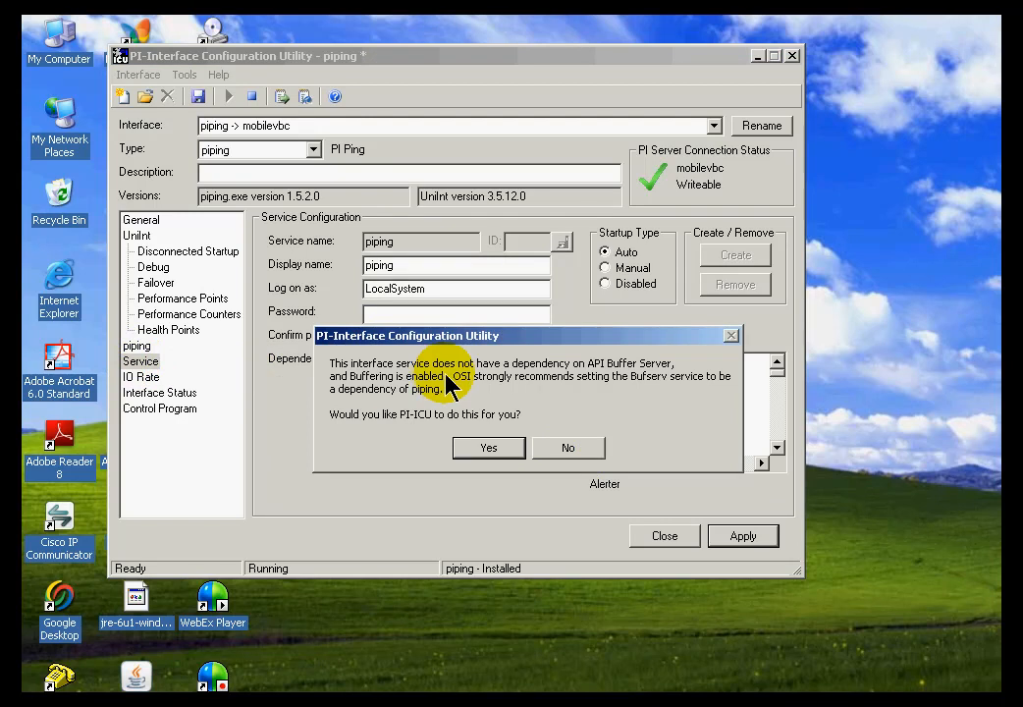
mouse_move(481, 338)
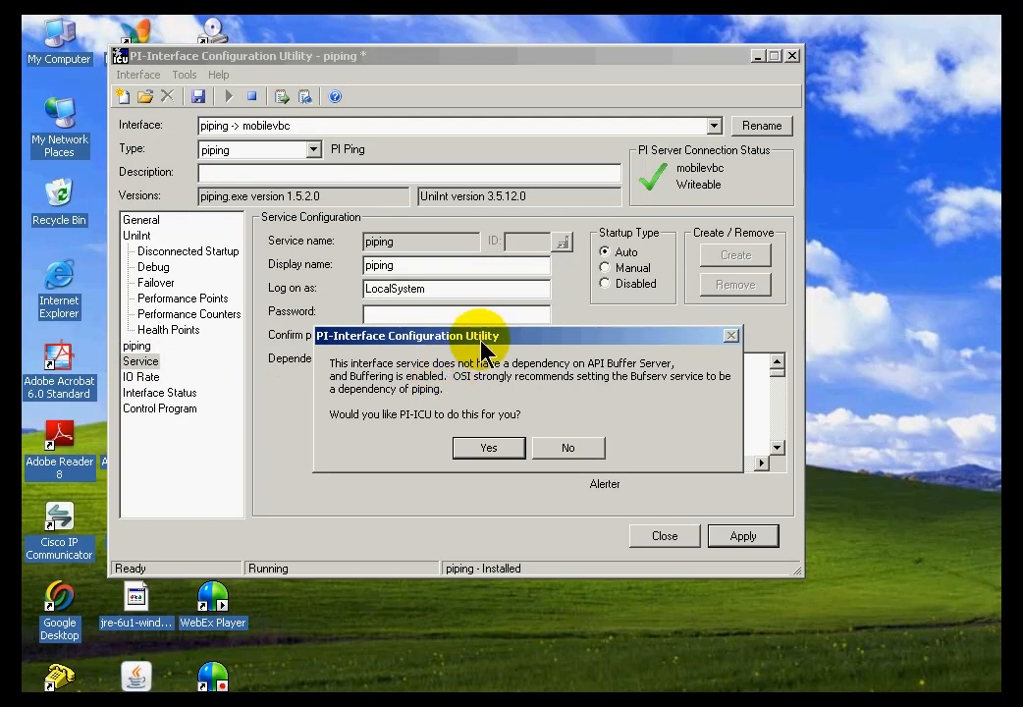
mouse_move(559, 391)
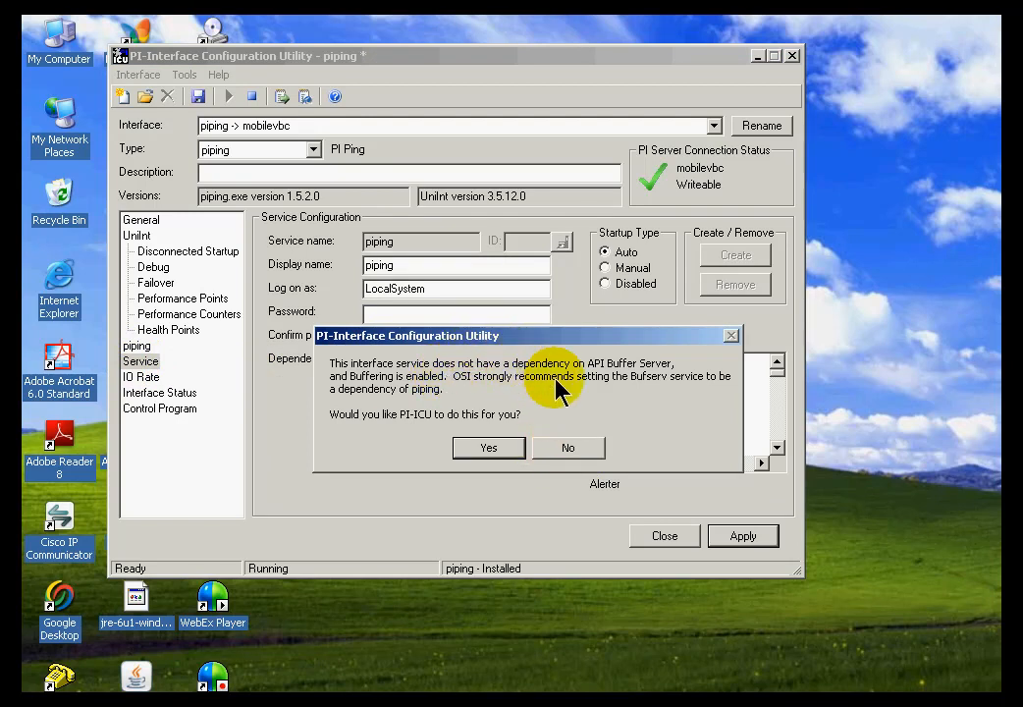
mouse_move(526, 344)
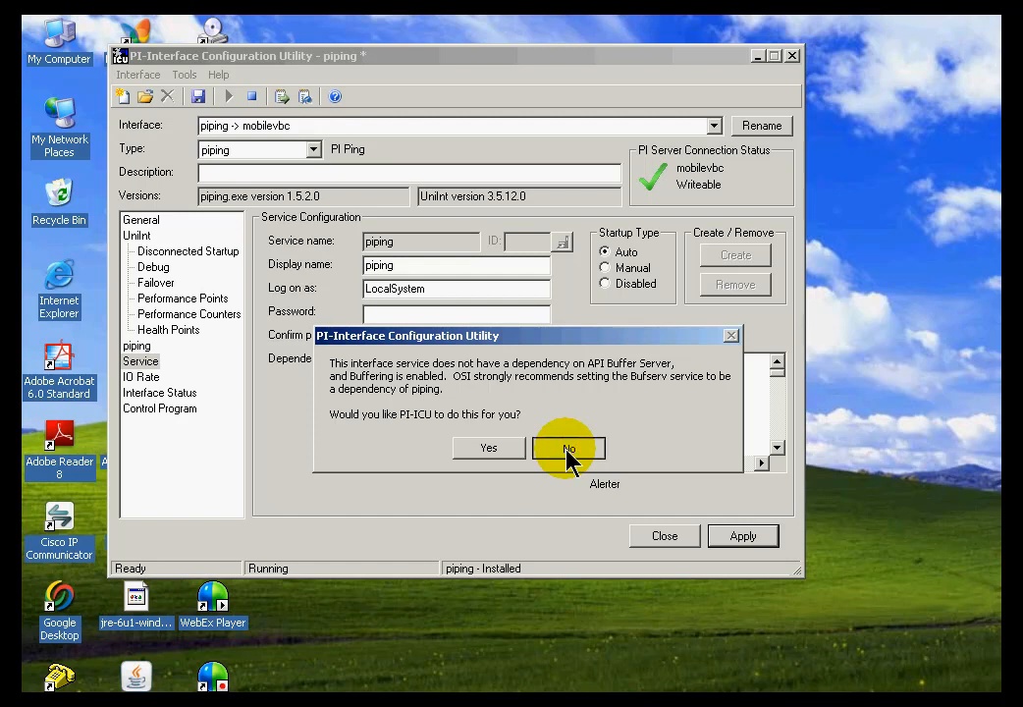
click(569, 448)
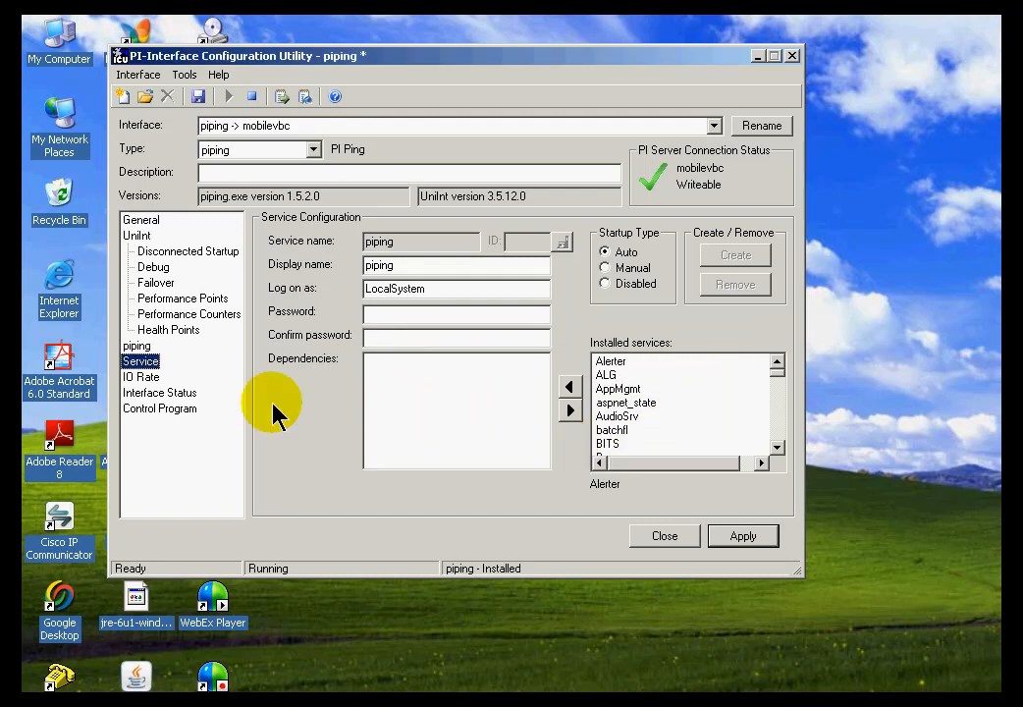